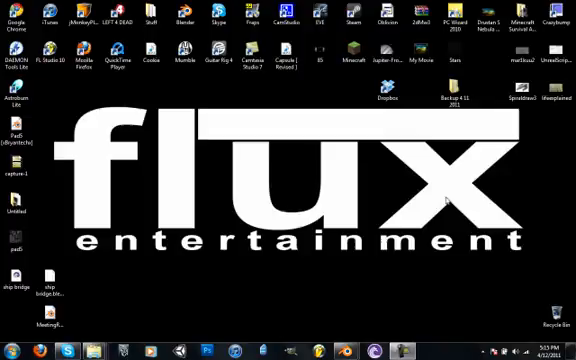
pyautogui.moveTo(357, 267)
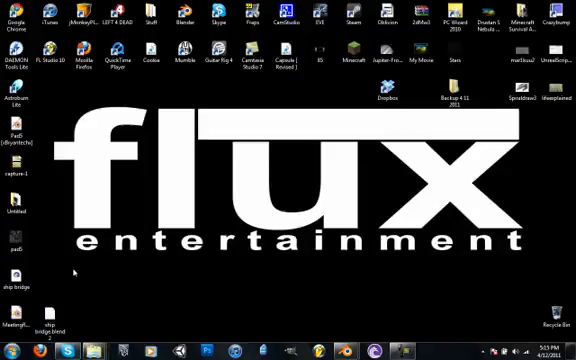
pyautogui.moveTo(440, 161)
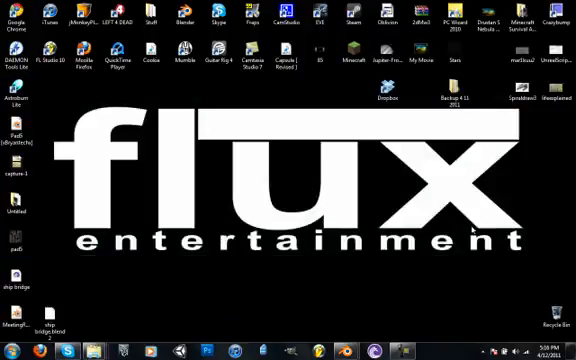
pyautogui.moveTo(63, 230)
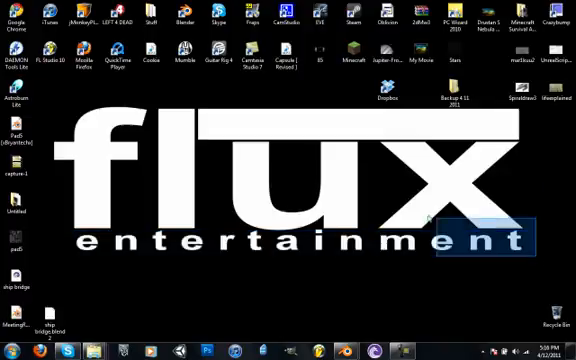
pyautogui.click(448, 95)
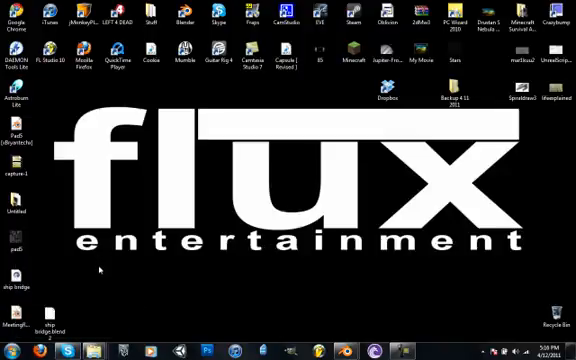
pyautogui.moveTo(280, 282)
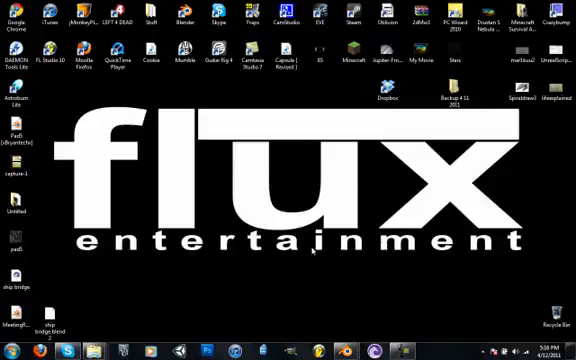
pyautogui.moveTo(178, 203)
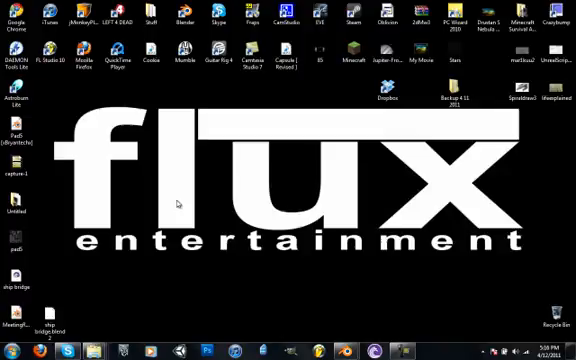